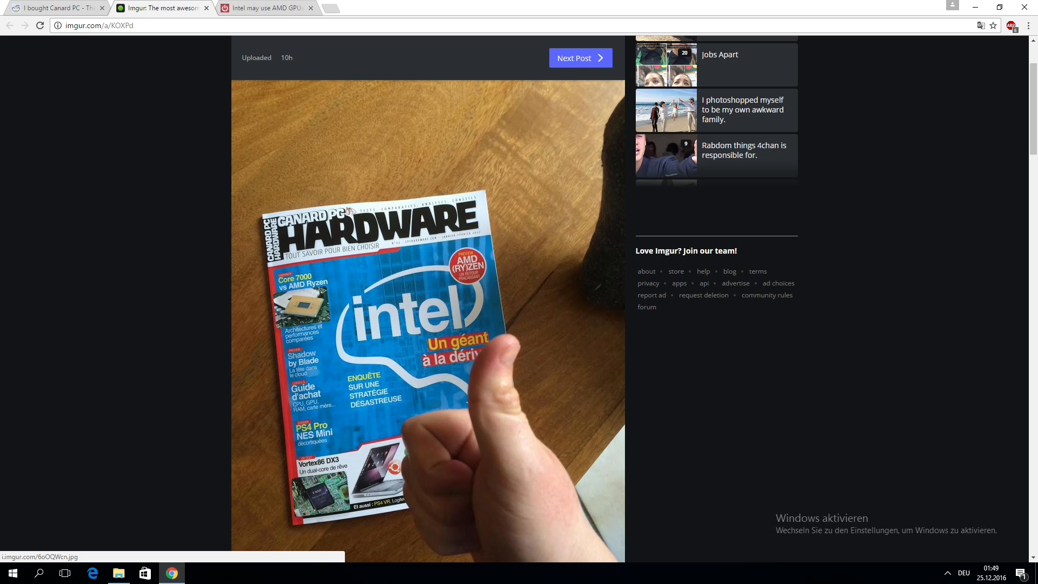
# - Switch to the PCWorld article tab on Intel possibly using AMD GPUs
pyautogui.click(265, 7)
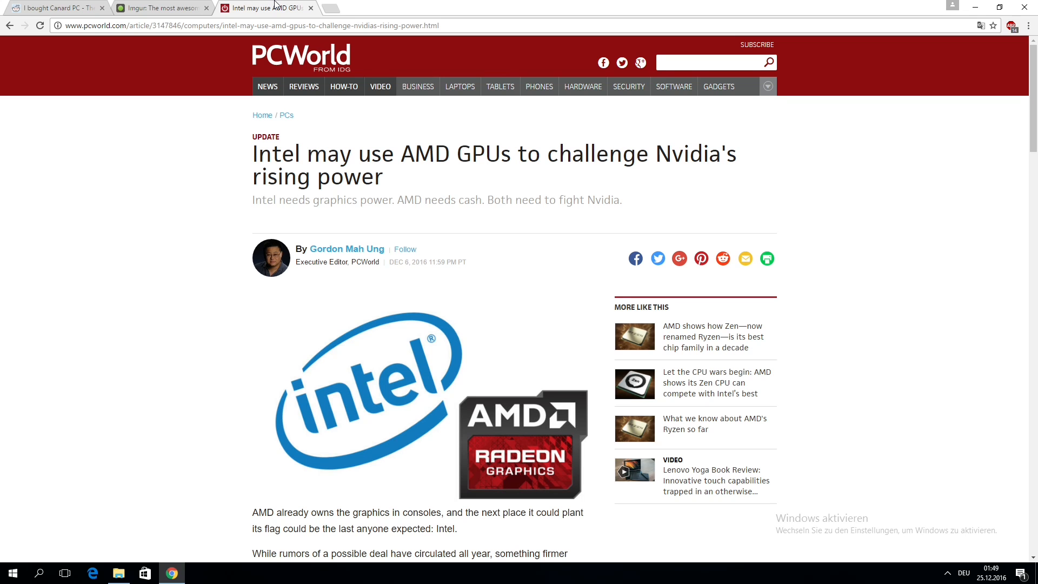